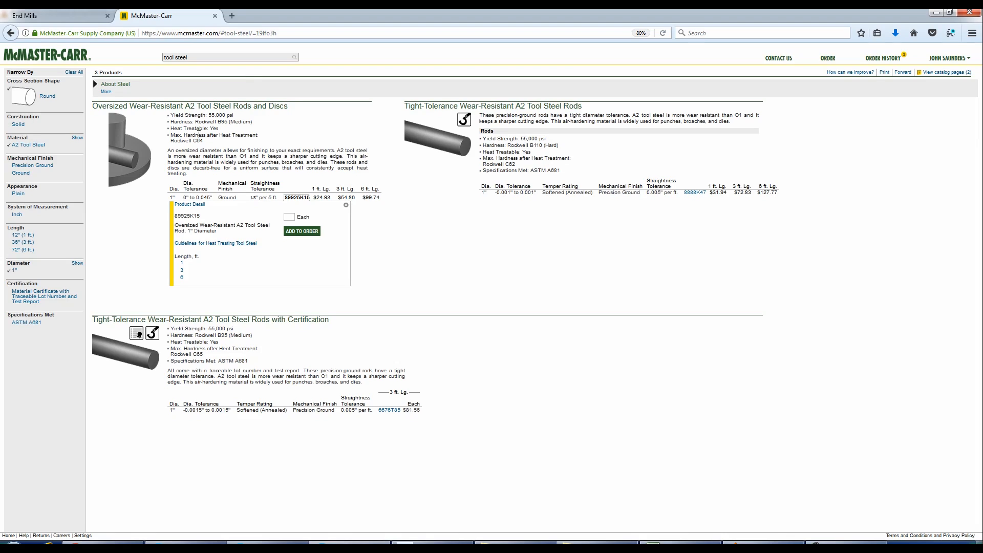
Step: Narrow McMaster-Carr tool steel to 1-inch round A2 rods and expand the About Steel charts
double_click(189, 105)
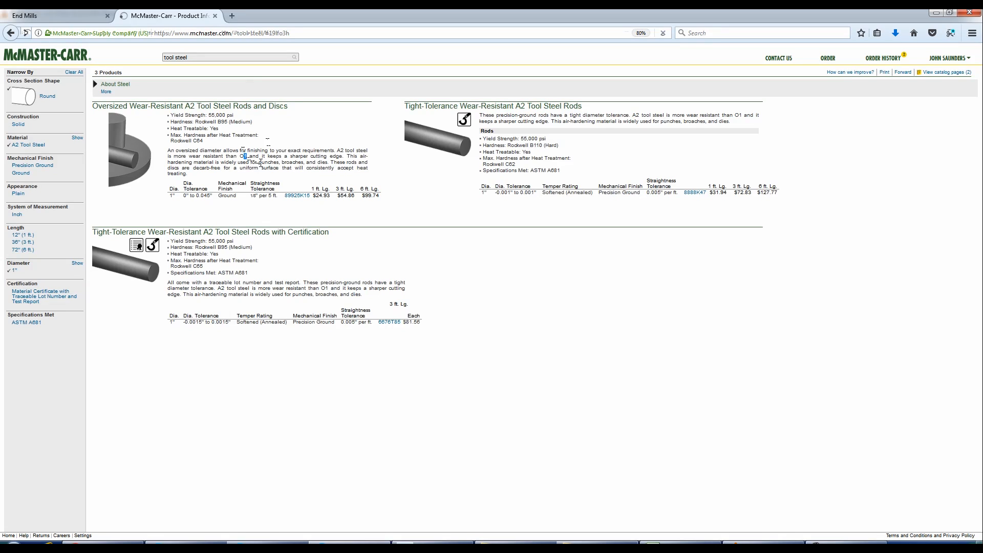
left_click(296, 196)
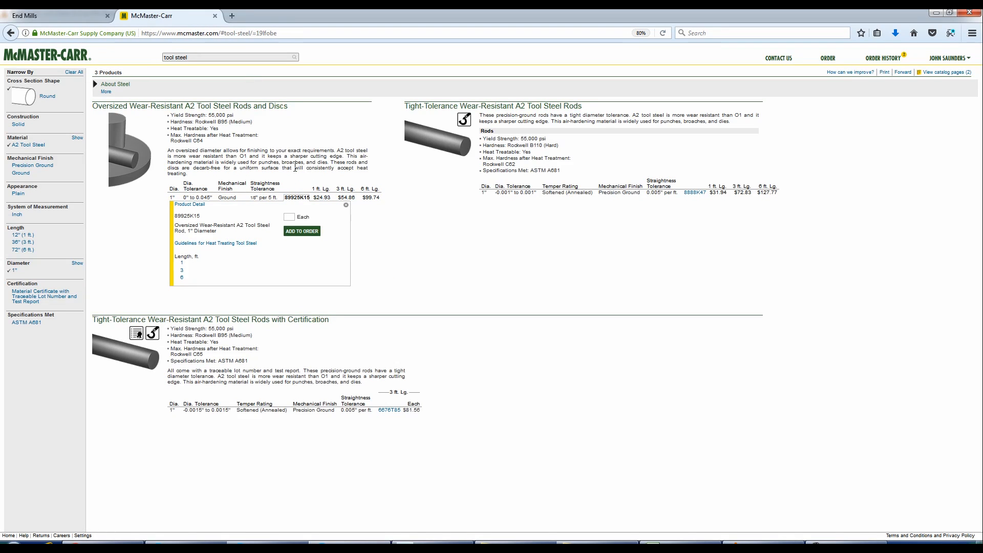
mouse_move(293, 162)
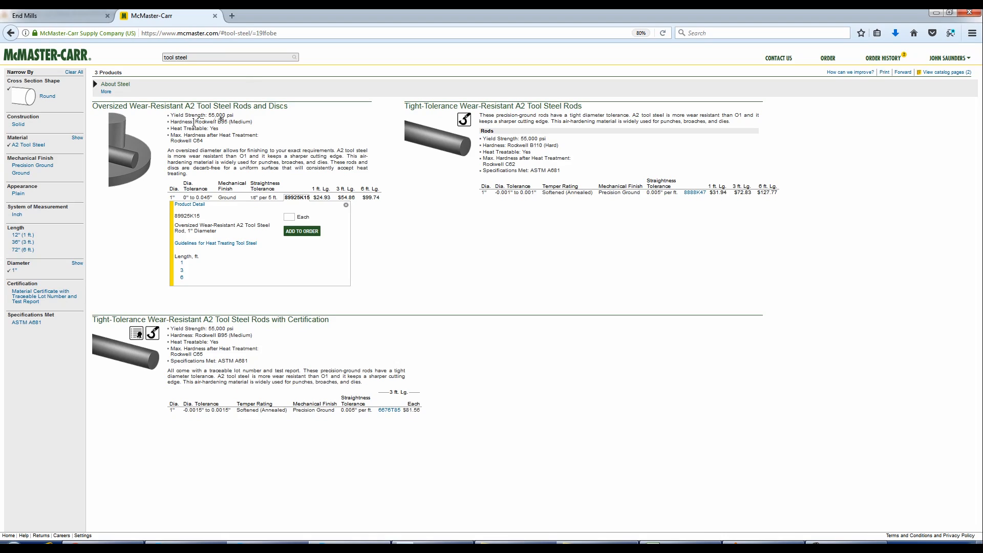
double_click(207, 122)
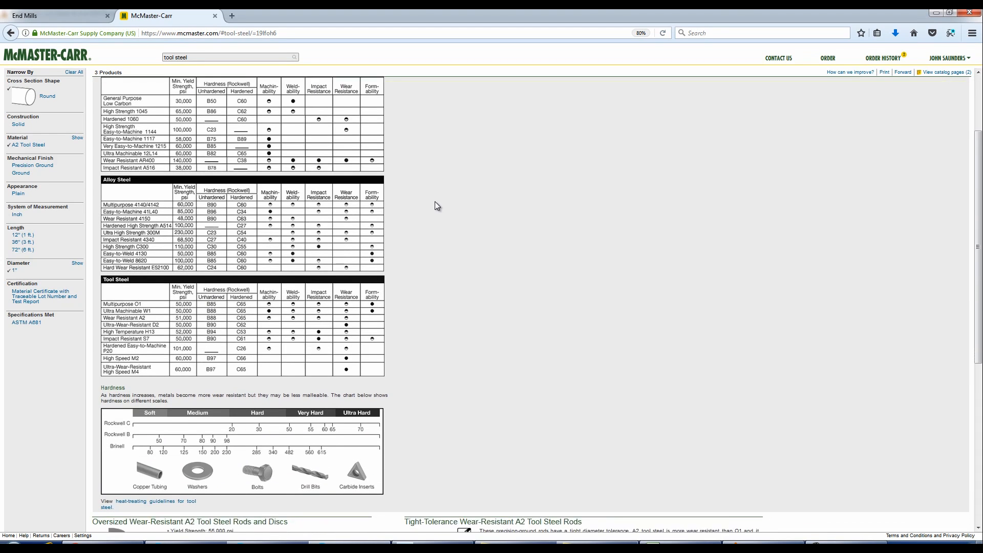
scroll("down", 3)
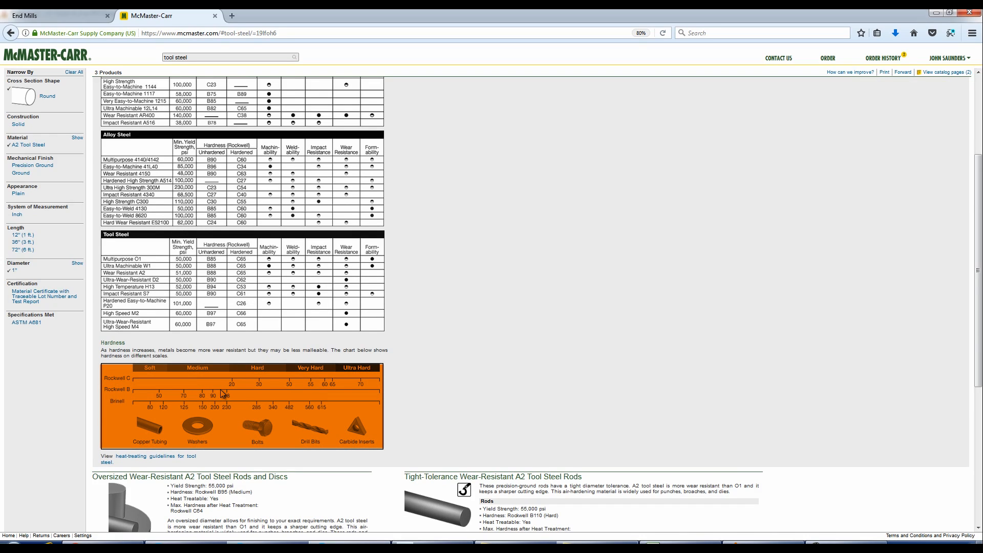
mouse_move(206, 386)
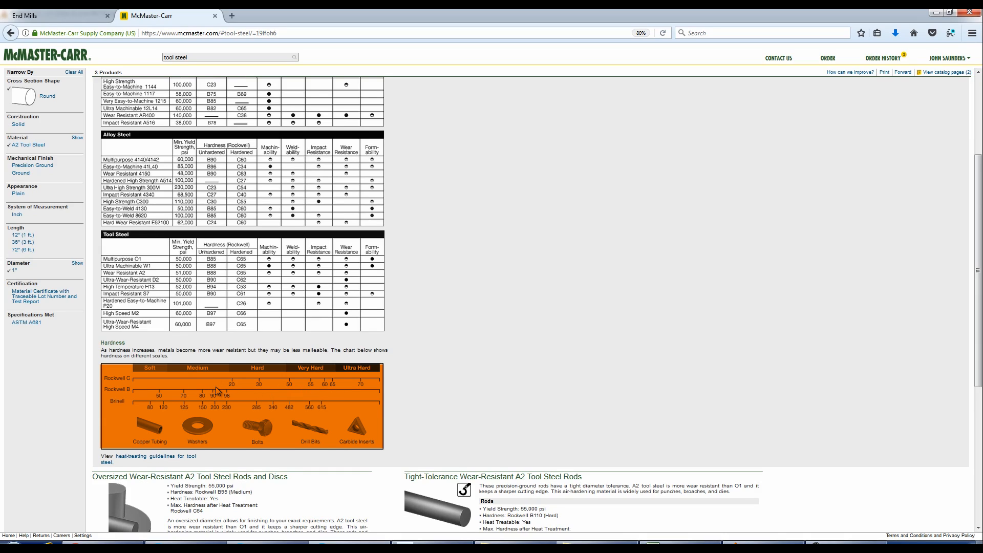
mouse_move(221, 382)
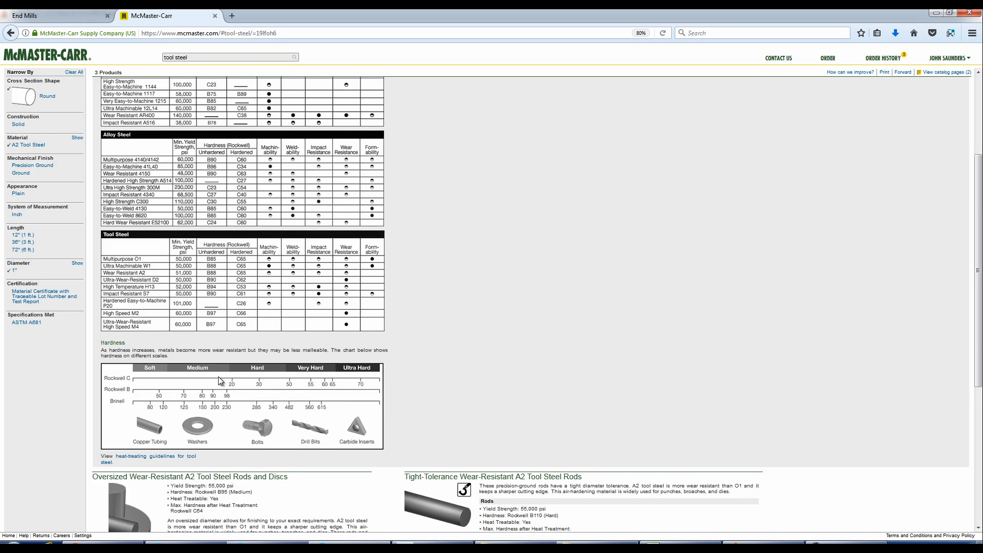
mouse_move(277, 383)
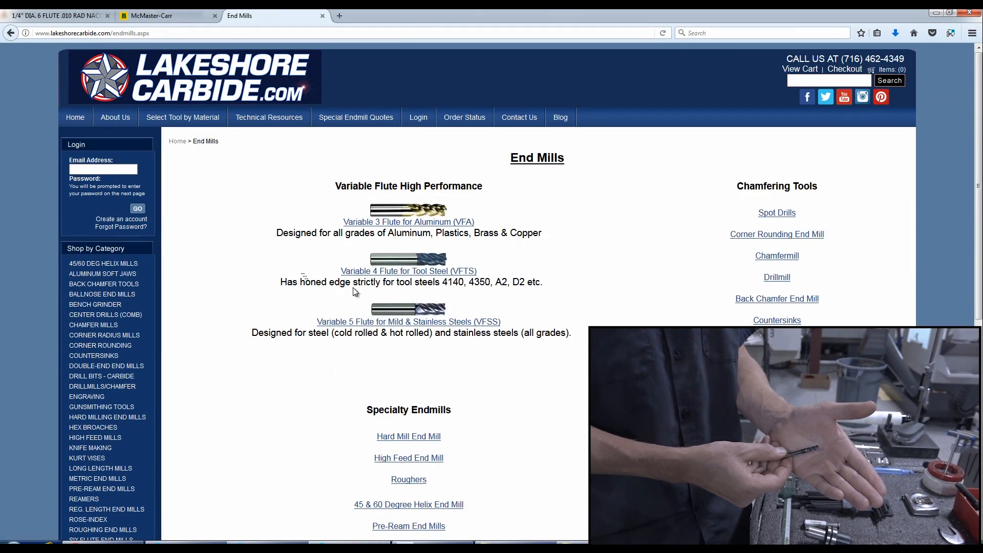
mouse_move(432, 276)
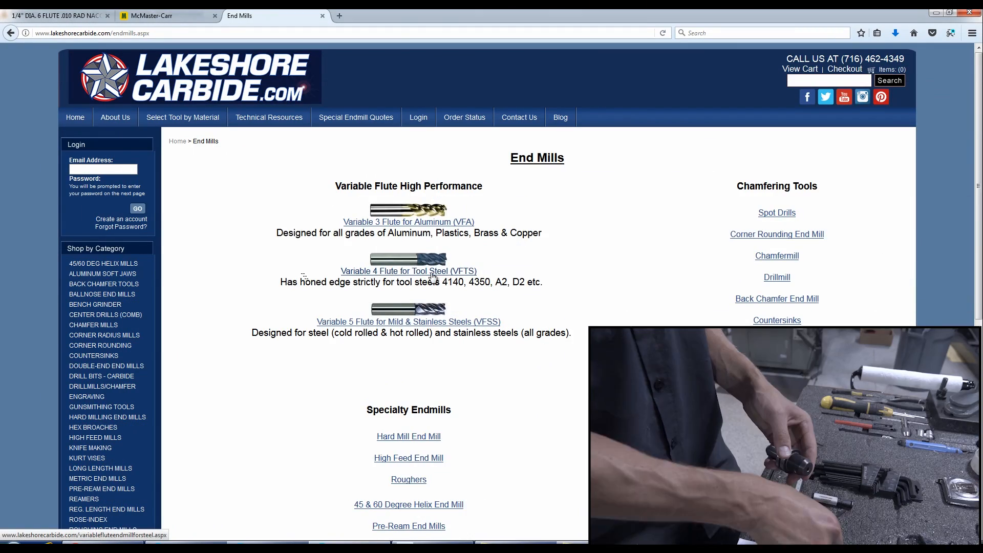
Step: Browse Lakeshore Carbide's standard length, corner radius, AlTiN coated variable flute end mills for steel
left_click(408, 271)
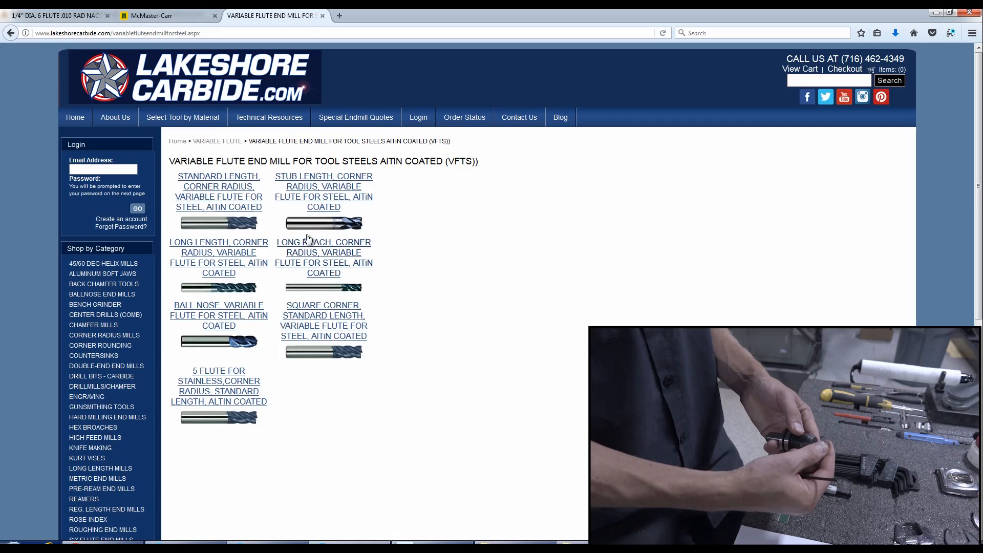
left_click(218, 186)
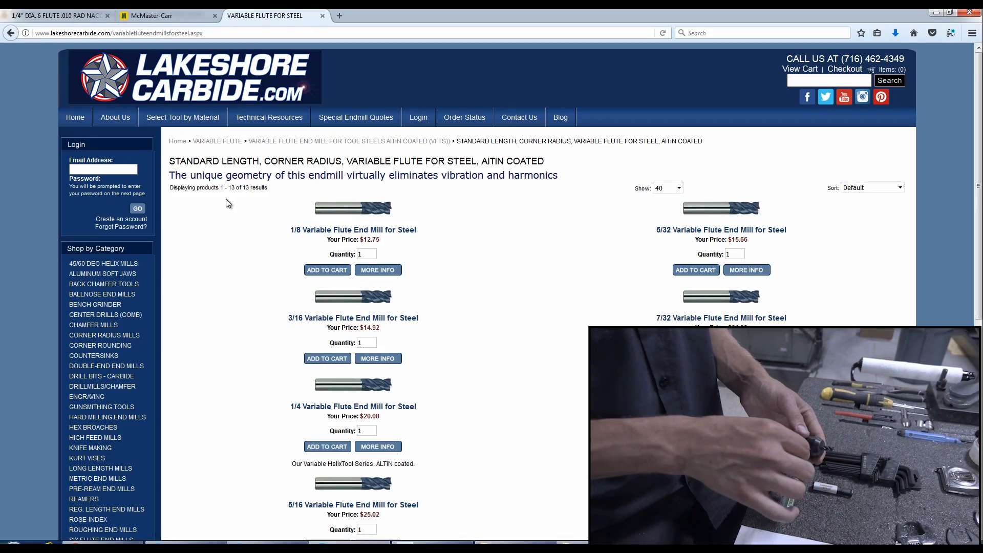
left_click(378, 446)
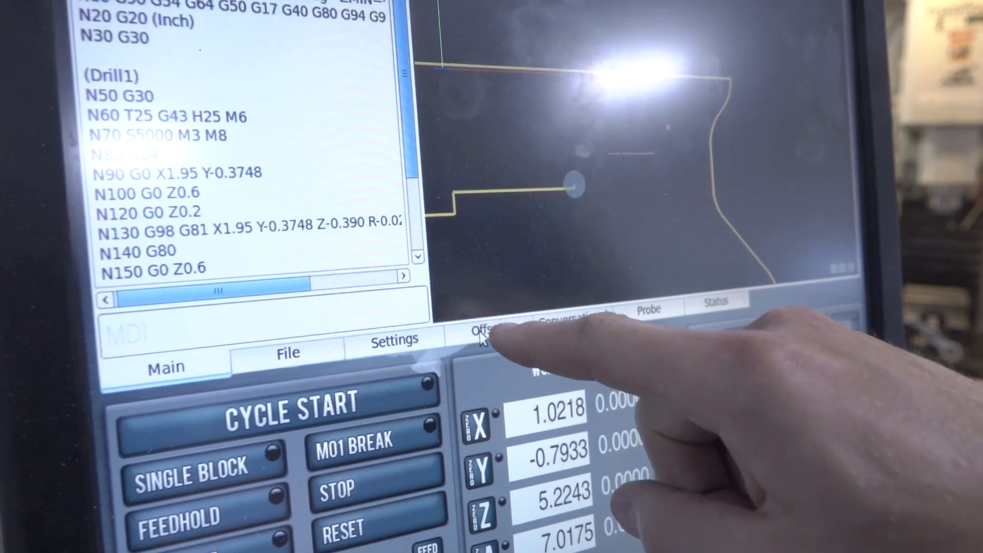
Step: Switch the PathPilot controller to its Offsets page
left_click(489, 326)
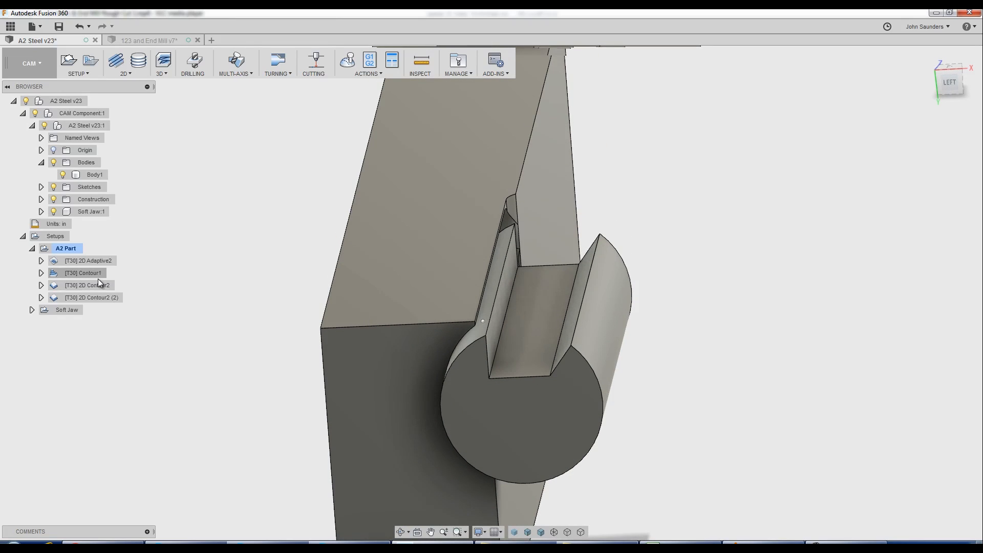
Step: Show the 2D Adaptive2 and Contour1 toolpaths, with 200 ft/min speed and 0.0025 in/tooth feed
left_click(90, 260)
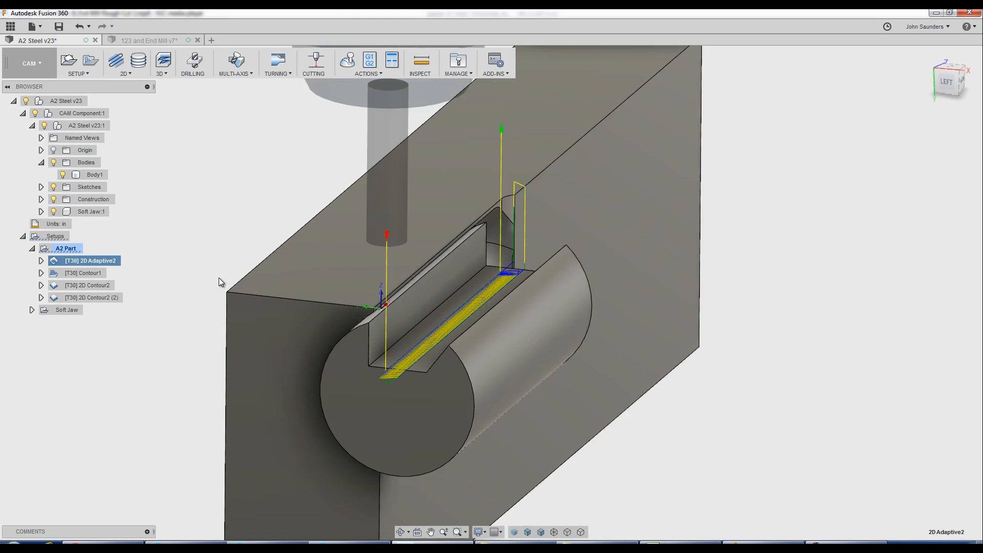
left_click(84, 273)
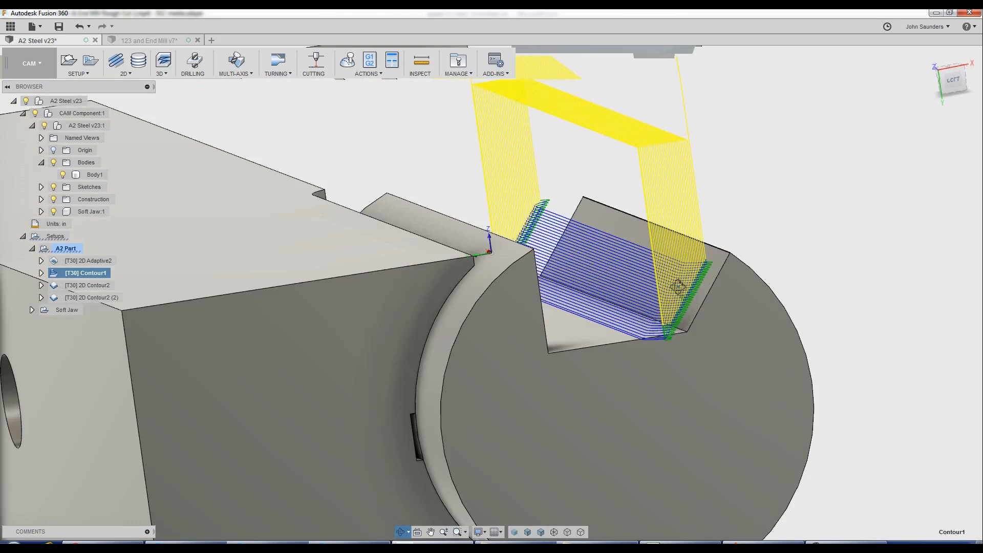
left_click(87, 285)
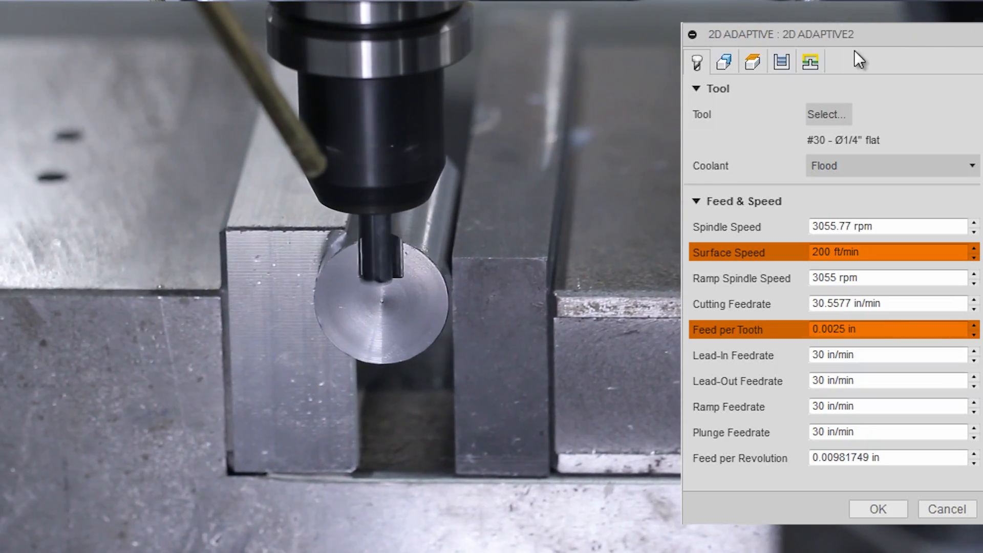
left_click(777, 61)
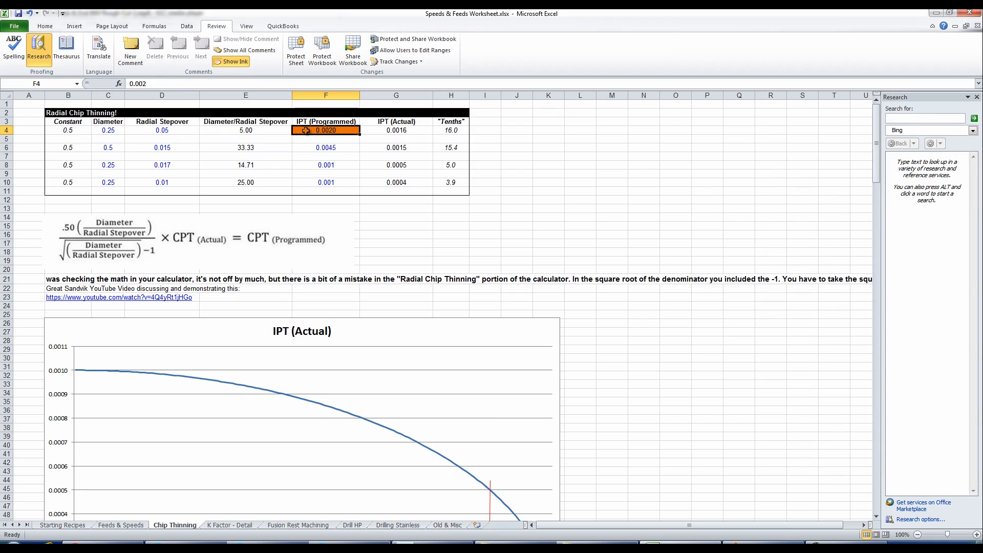
Step: Enter 0.0025 programmed IPT in F4, giving 0.002 actual IPT and 20.0 tenths
type("0.0025")
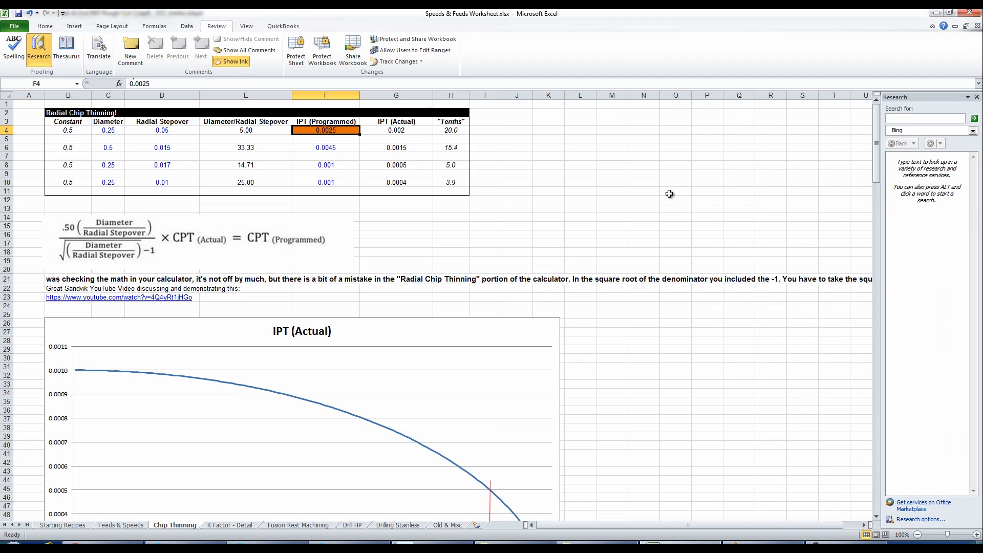
left_click(396, 129)
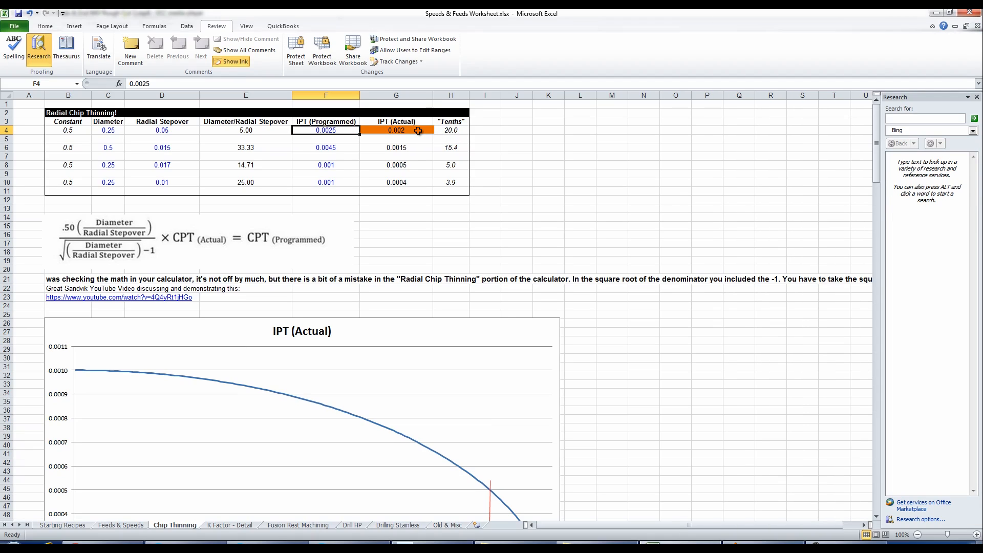
mouse_move(386, 156)
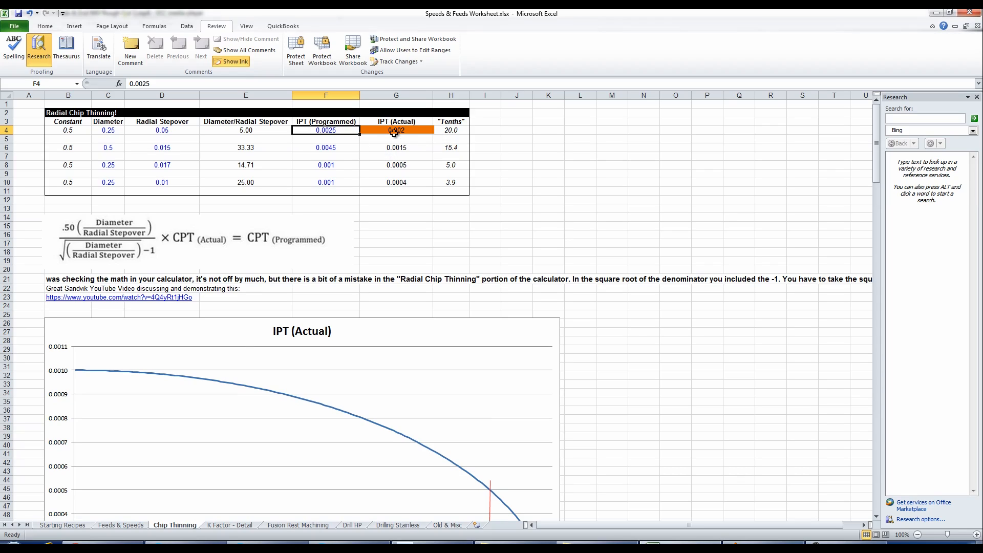
mouse_move(404, 145)
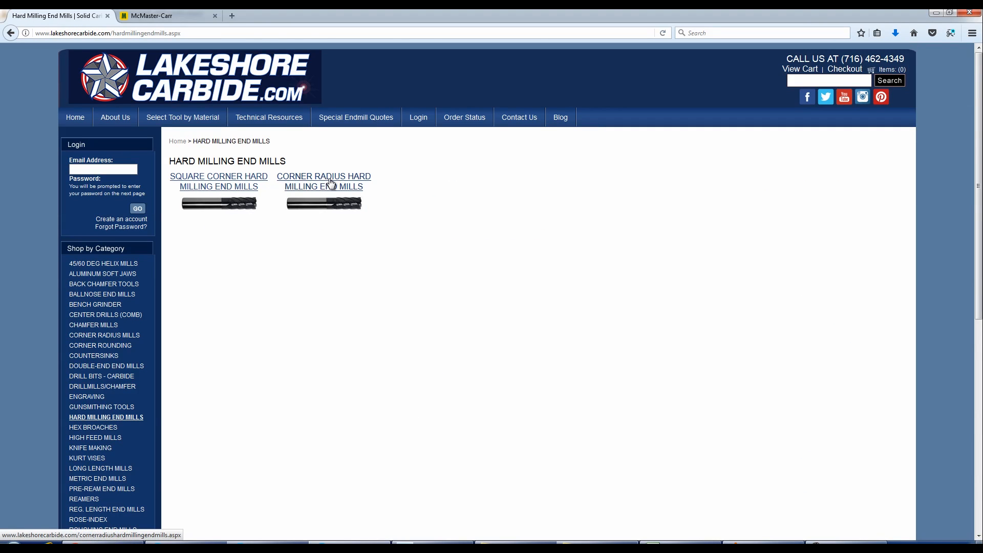
Step: Open the 1/4" 6 flute .010 radius nACo hard mill from Corner Radius Hard Milling
left_click(324, 181)
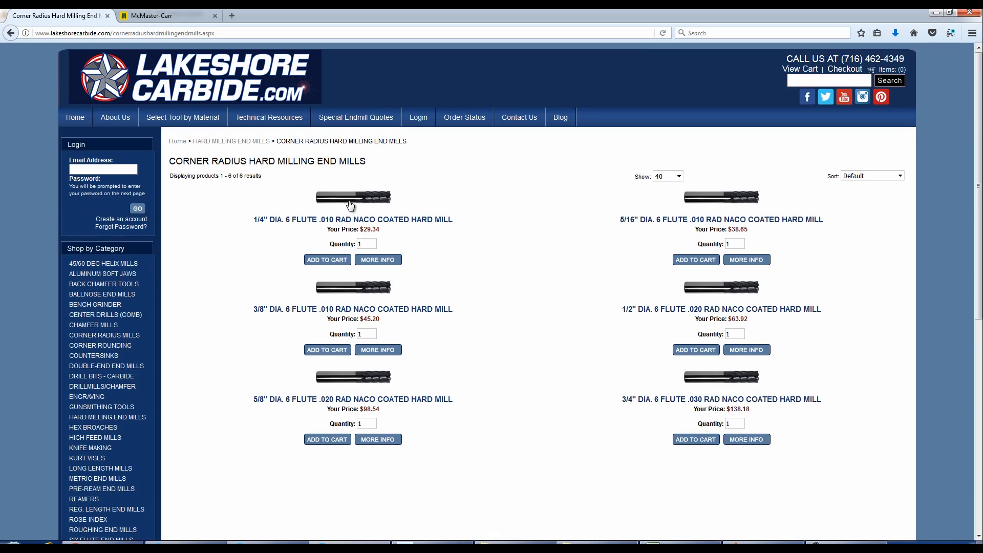
left_click(352, 197)
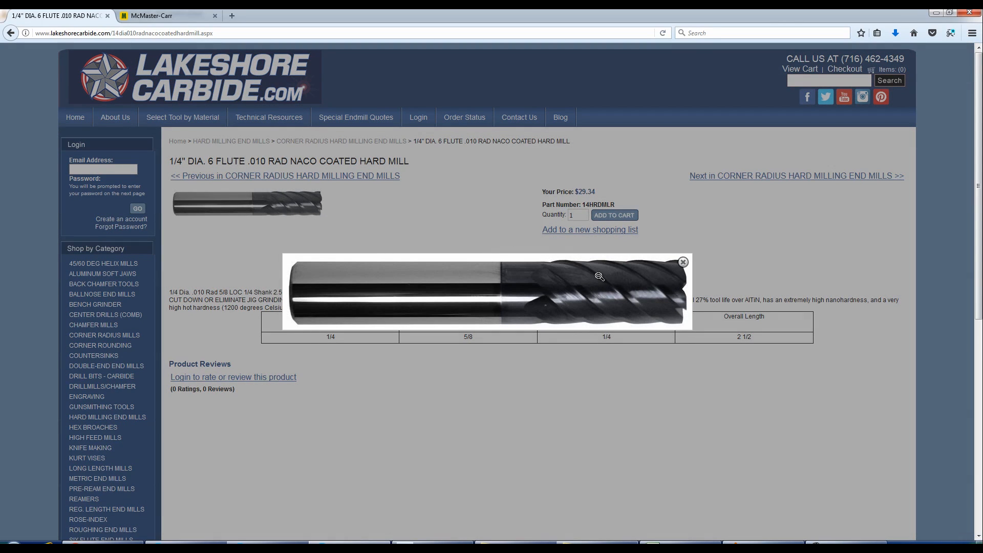
mouse_move(607, 280)
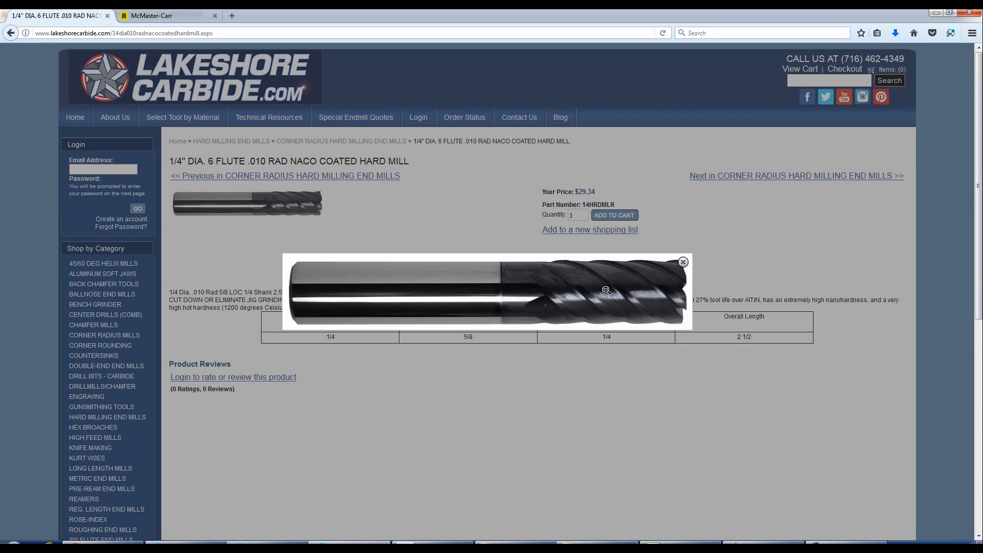
mouse_move(608, 292)
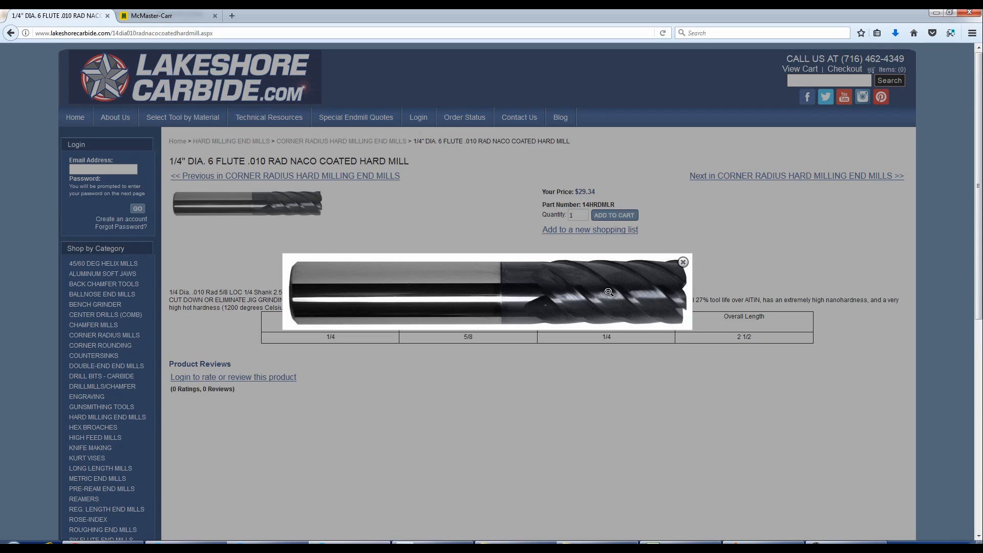
mouse_move(458, 278)
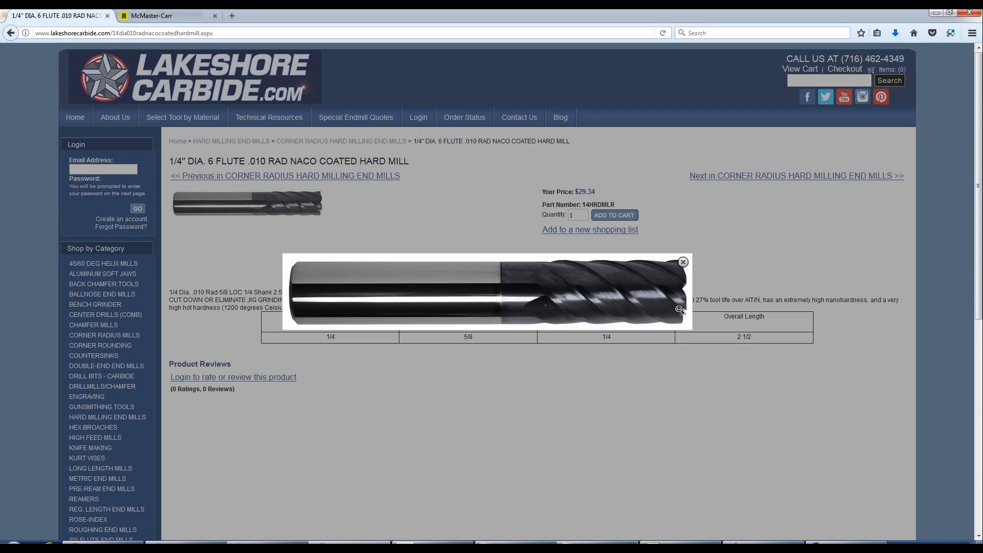
mouse_move(717, 344)
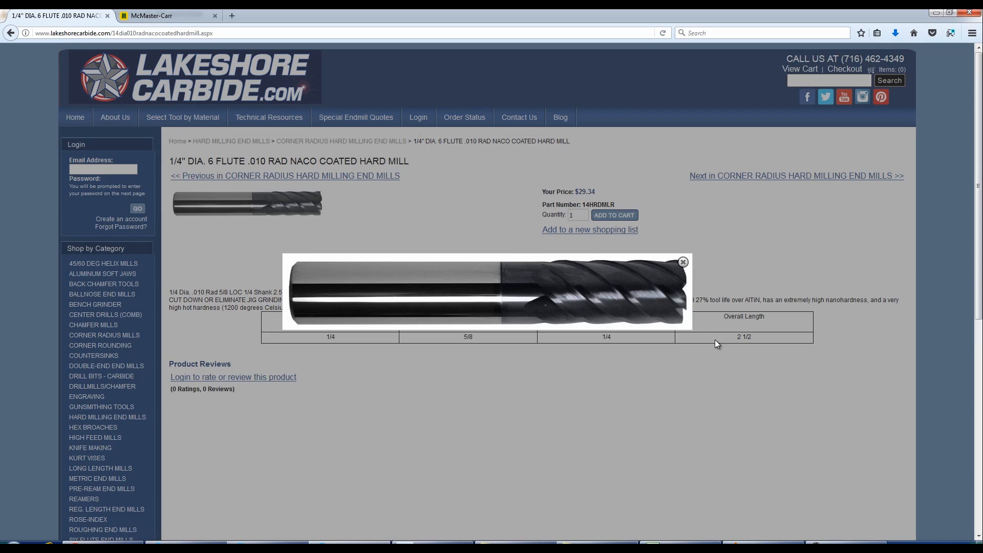
Step: Review the hard mill's specifications table, then enlarge its product photo again
left_click(682, 261)
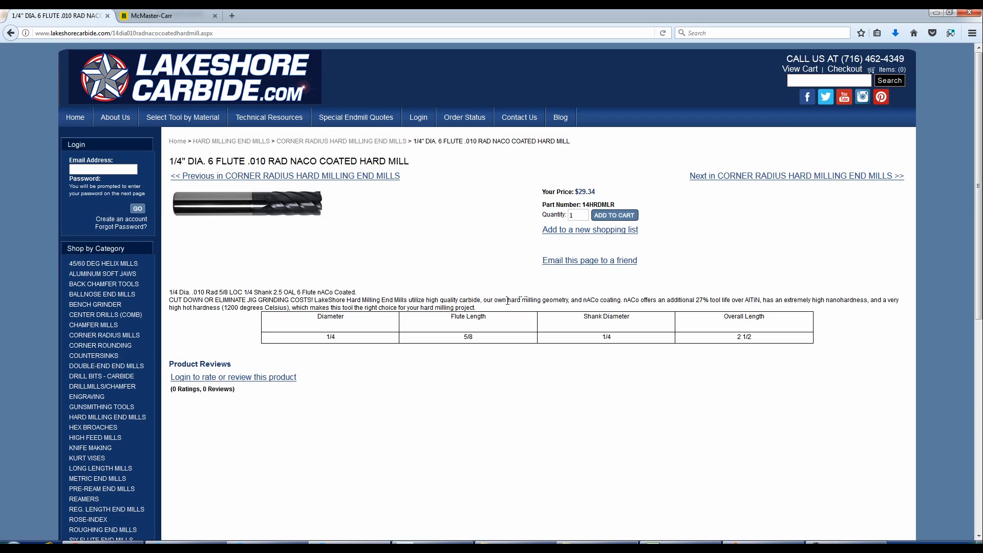
mouse_move(510, 374)
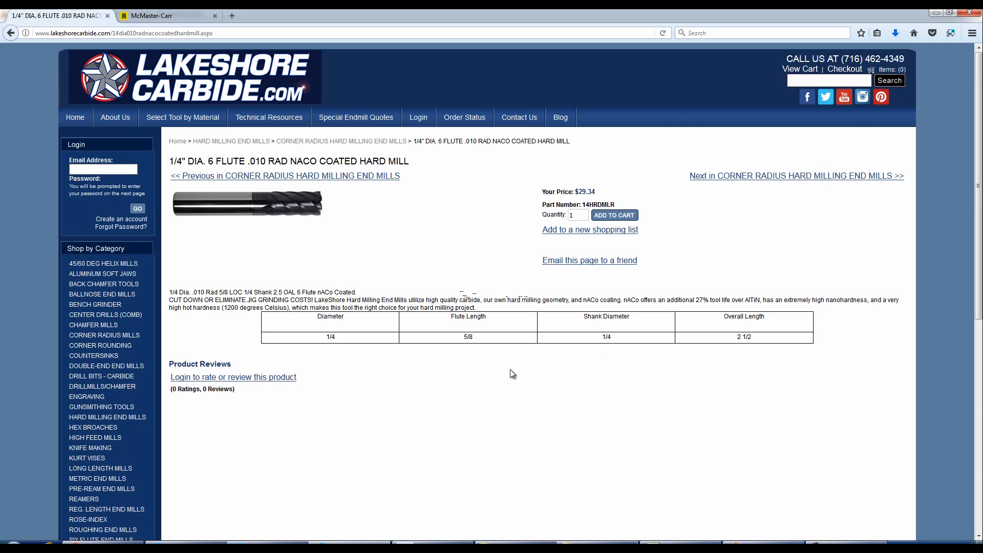
mouse_move(497, 349)
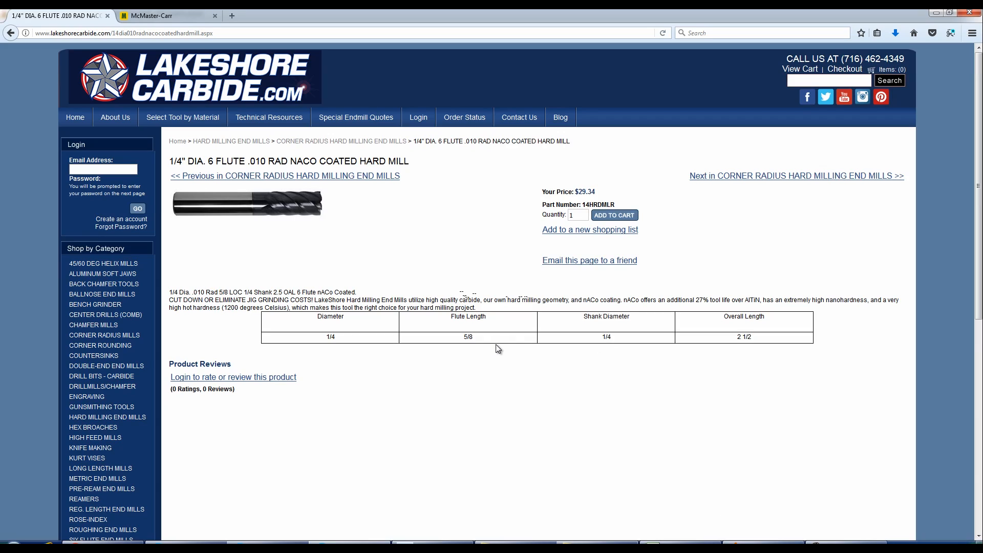
mouse_move(379, 270)
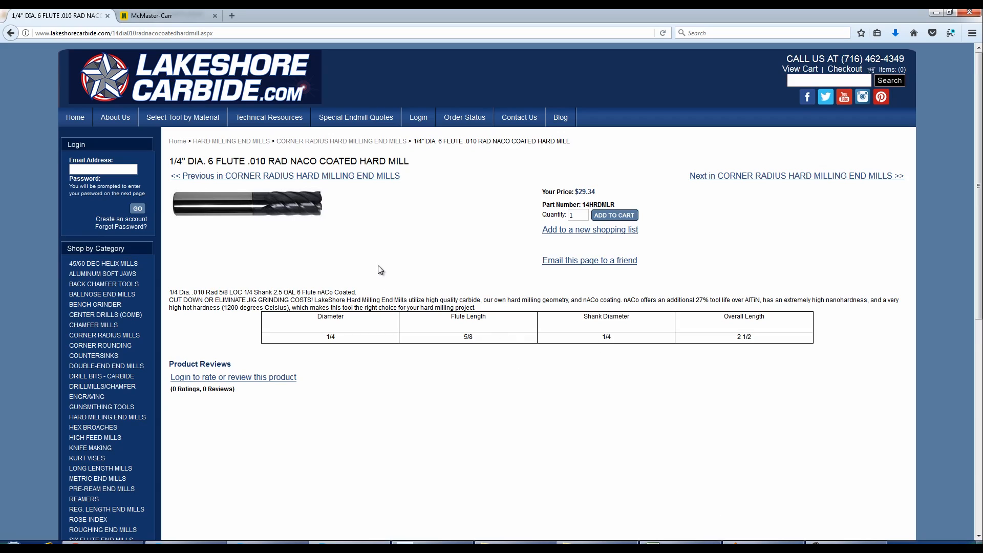
left_click(246, 204)
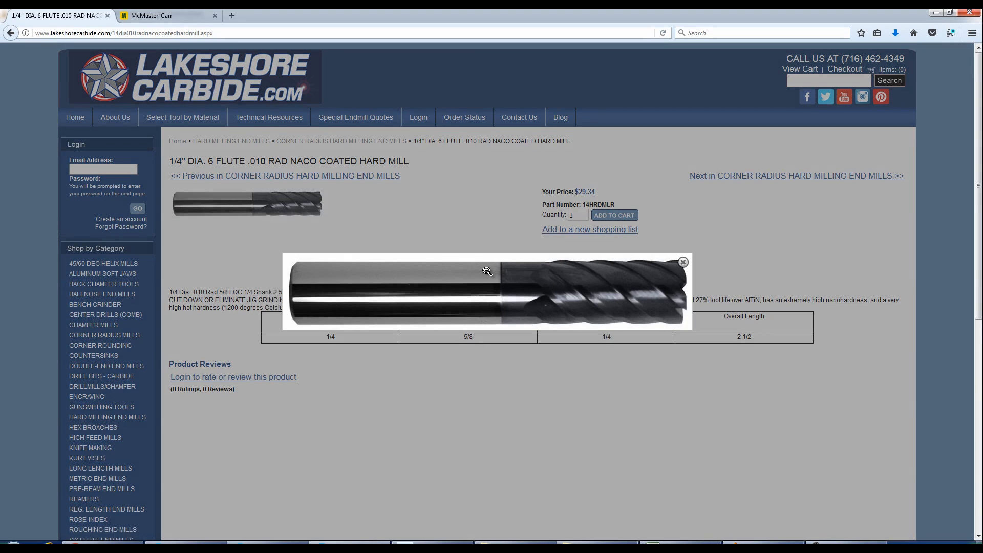
mouse_move(388, 240)
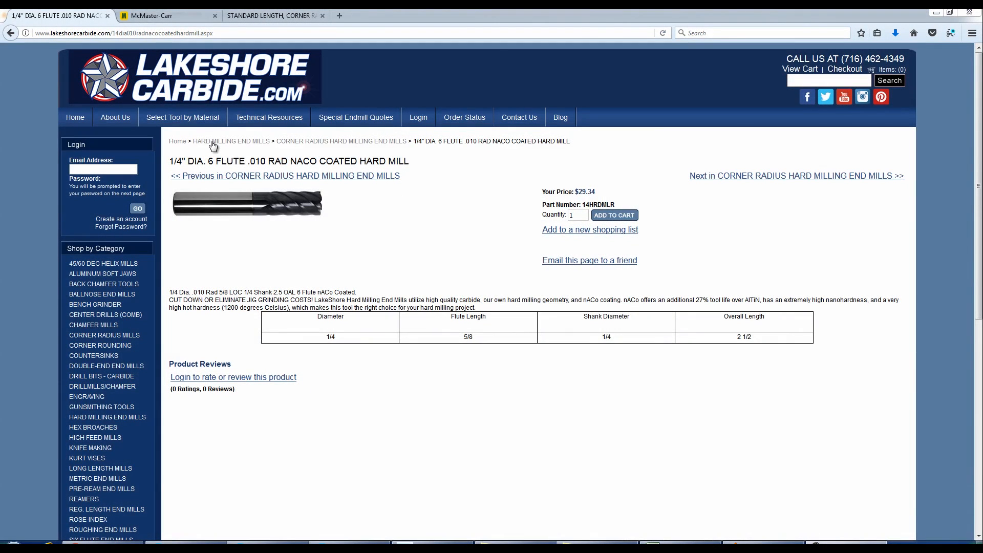
mouse_move(272, 122)
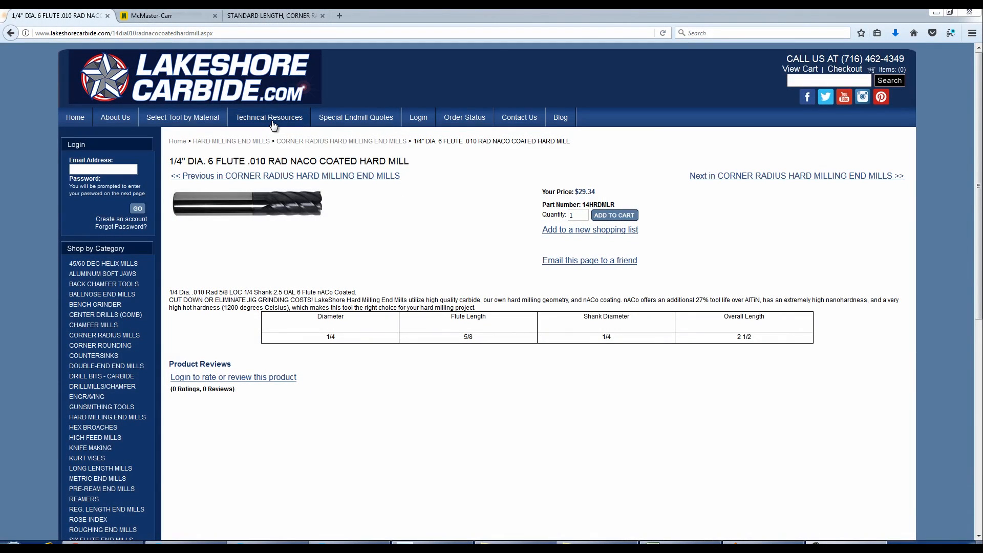
Step: Open the speed and feed chart index under Technical Resources on Lakeshore Carbide
left_click(268, 117)
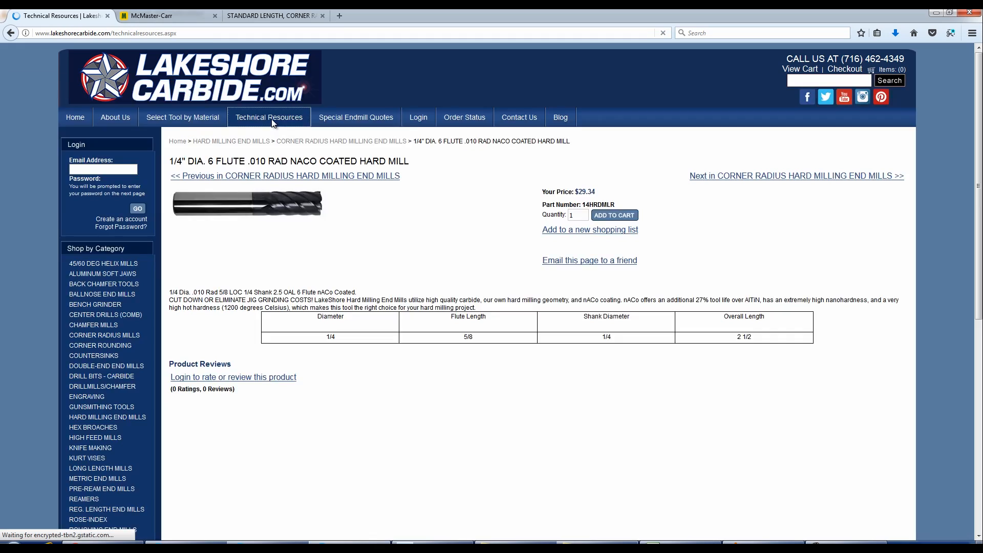
left_click(269, 118)
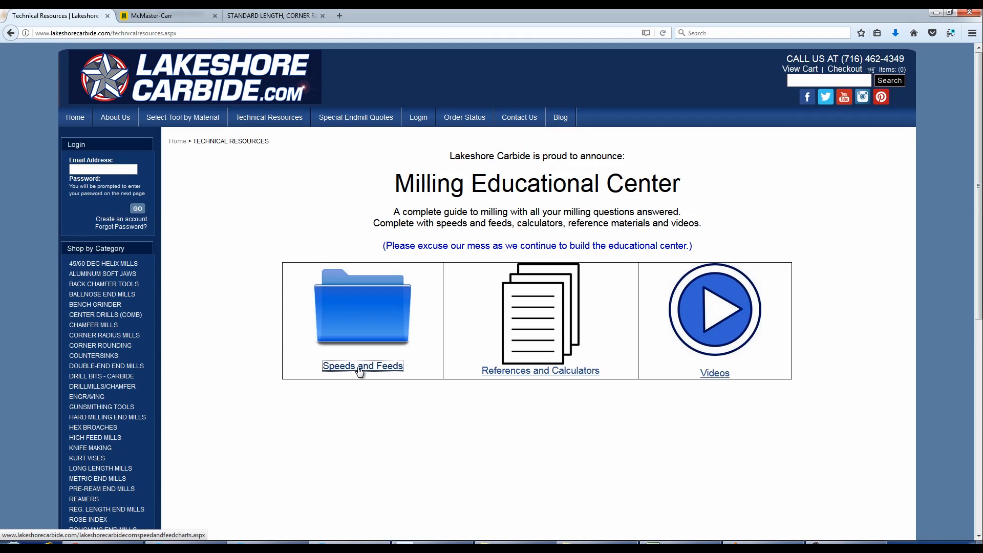
left_click(362, 366)
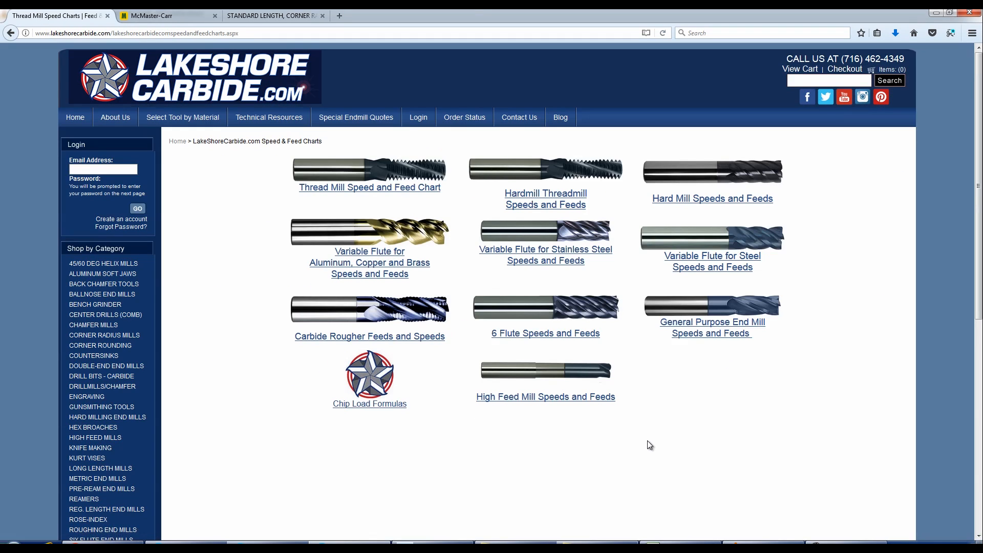
left_click(545, 199)
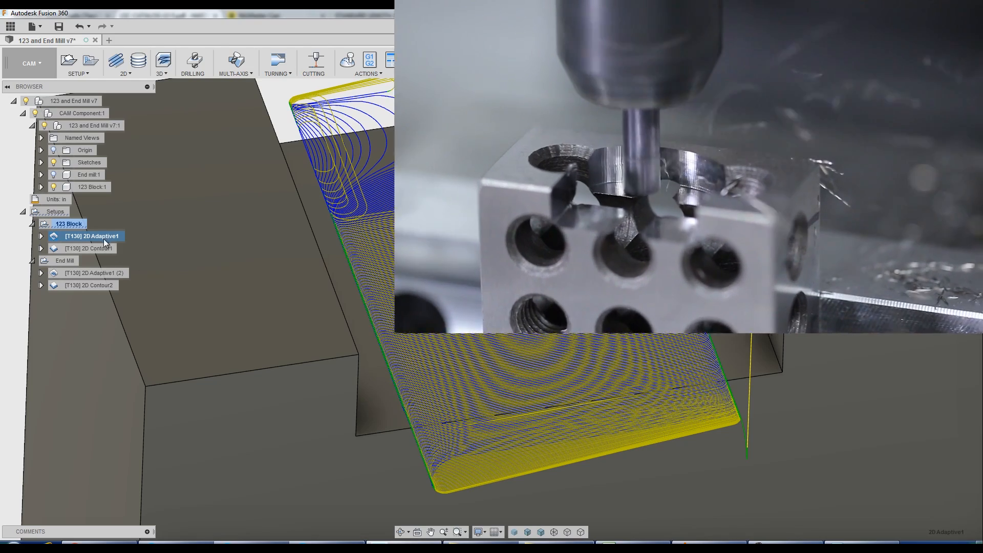
Step: Open [T130] 2D Adaptive1 under the 123 Block setup for editing
double_click(86, 236)
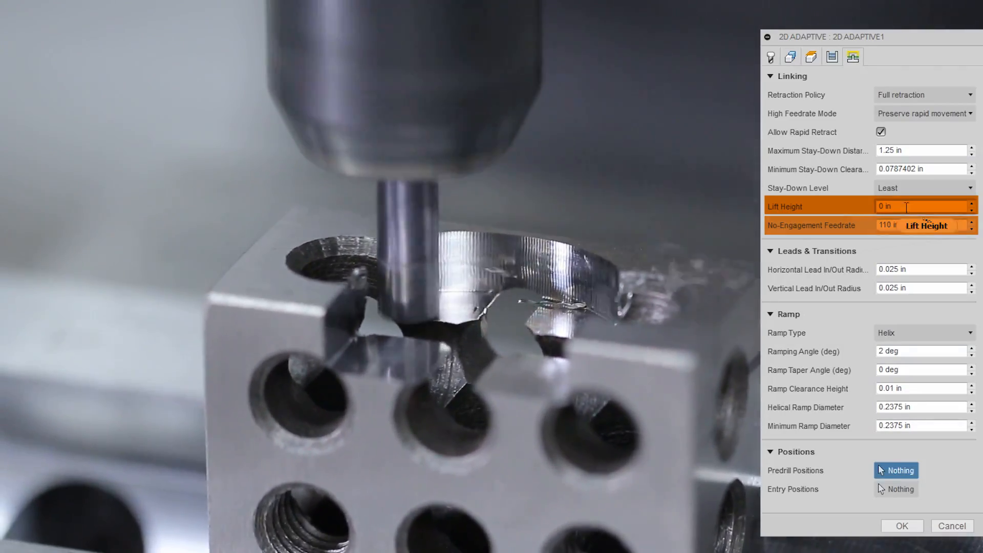
Step: Set the 2D Adaptive1 lift height to 0.005 in on the Linking tab
type("0.005")
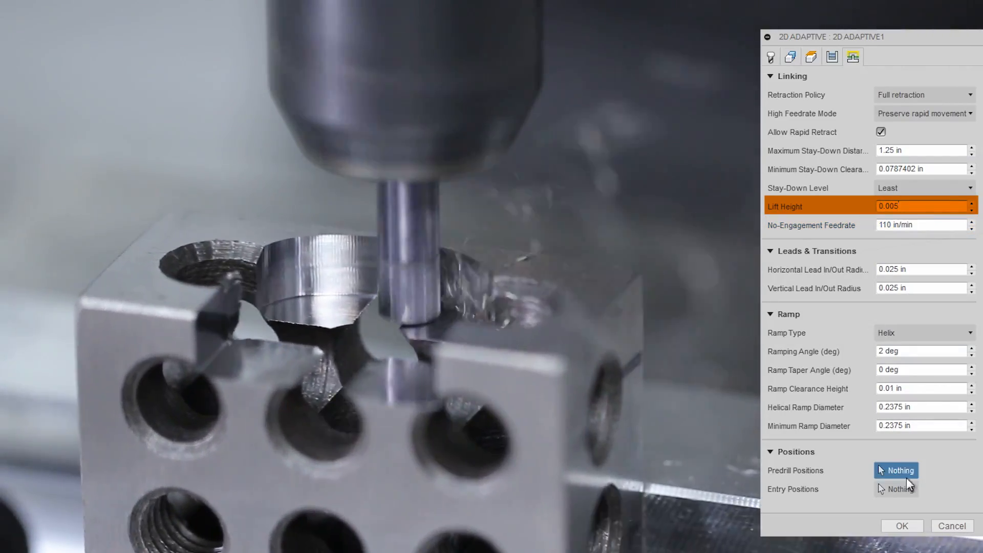
left_click(770, 56)
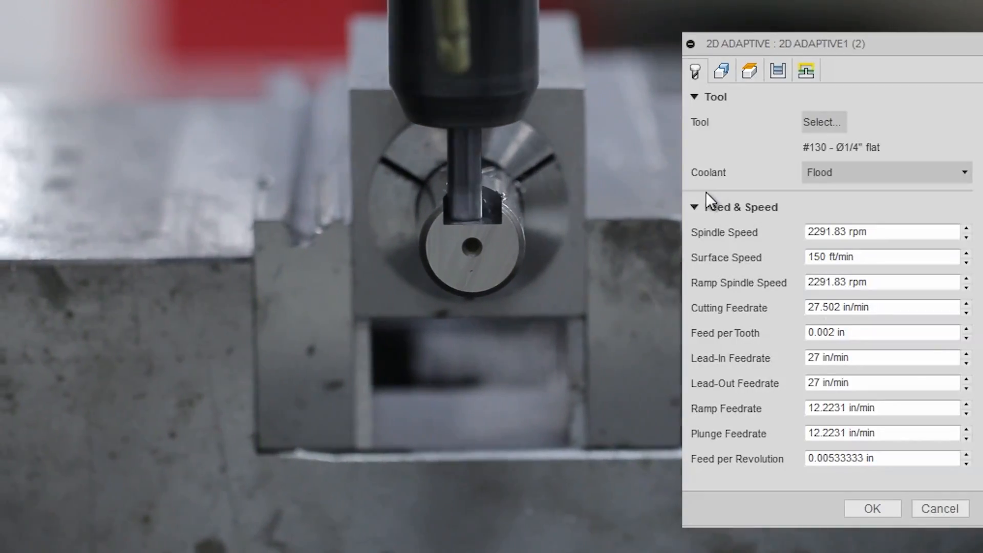